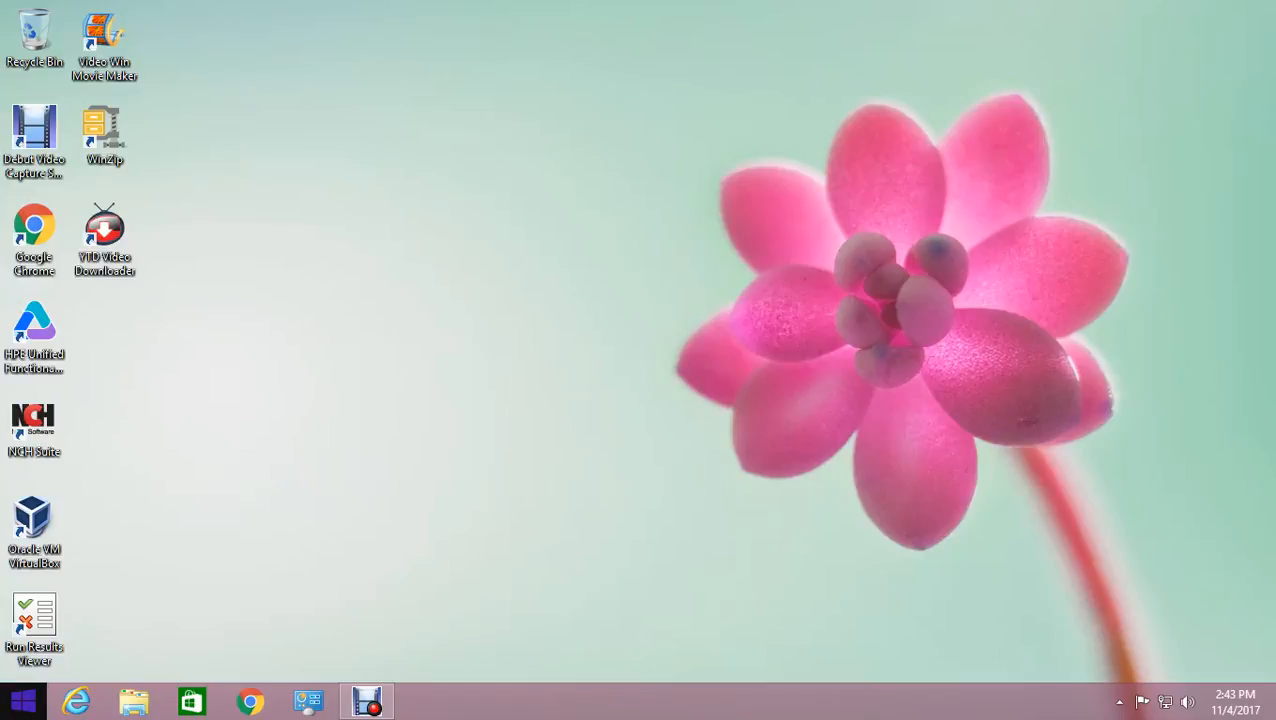
Search 'con' from the Start screen and launch Control Panel from the results
left_click(22, 700)
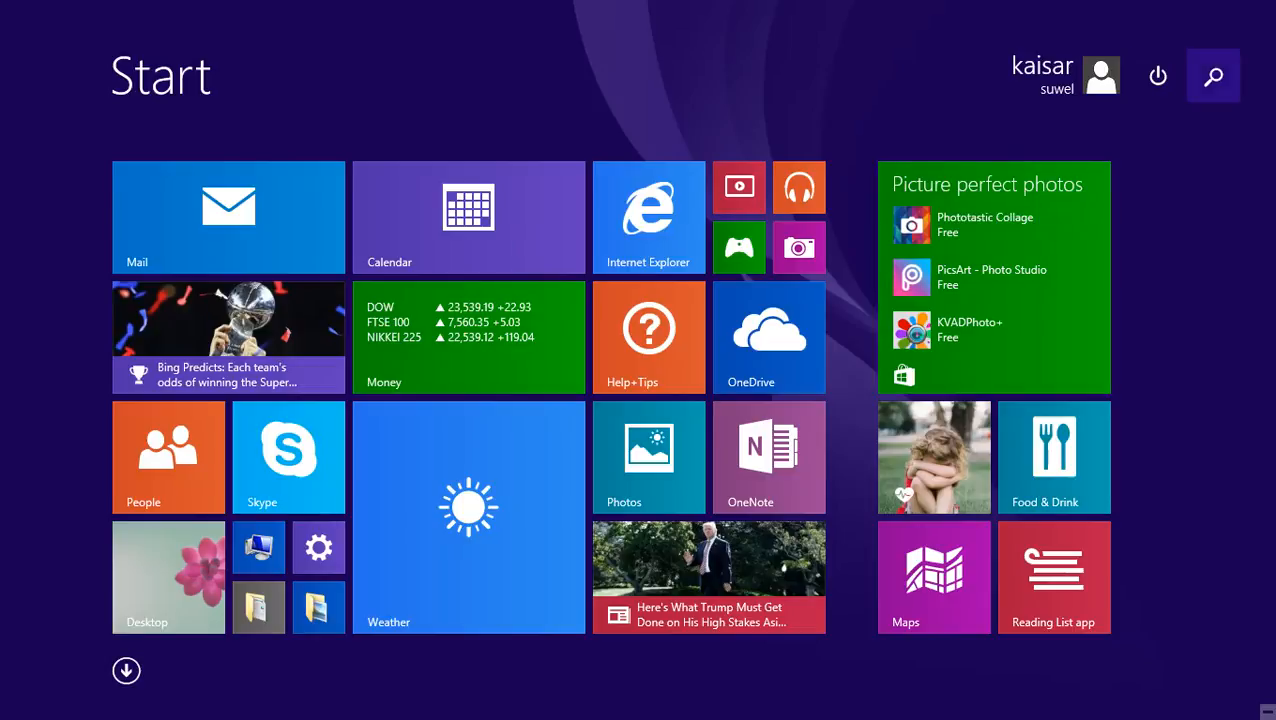
left_click(1212, 75)
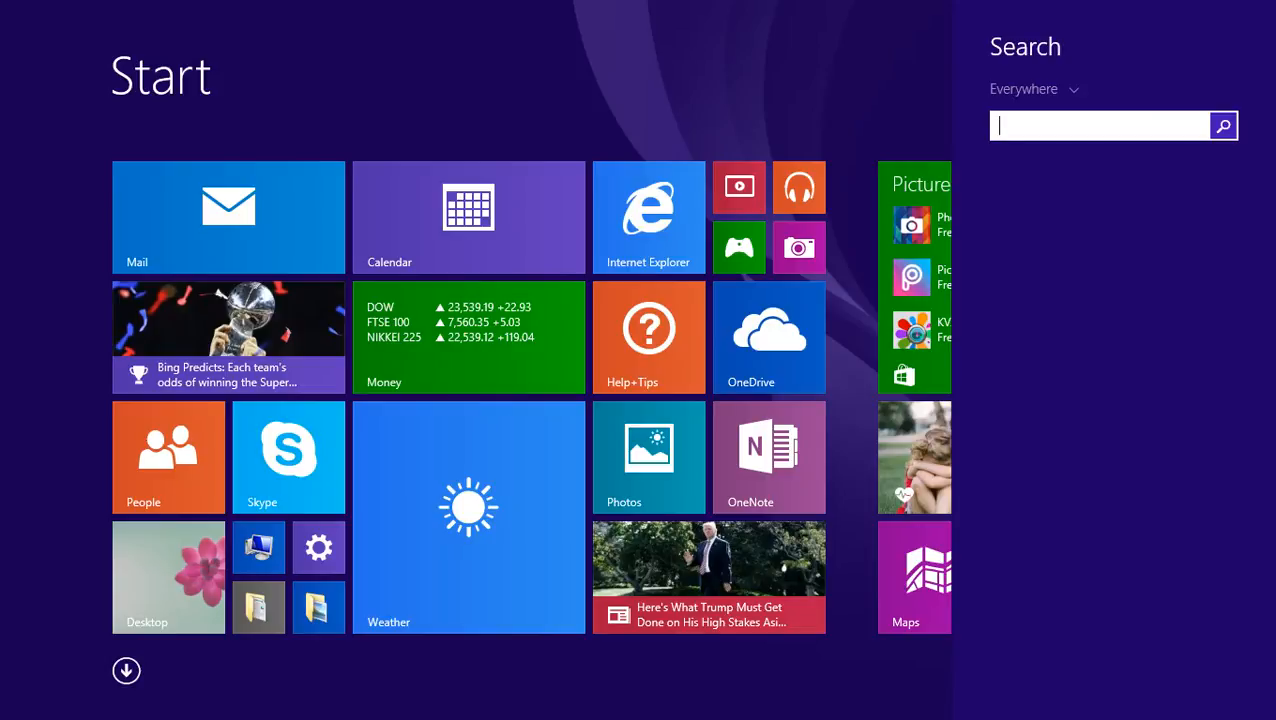
type("con")
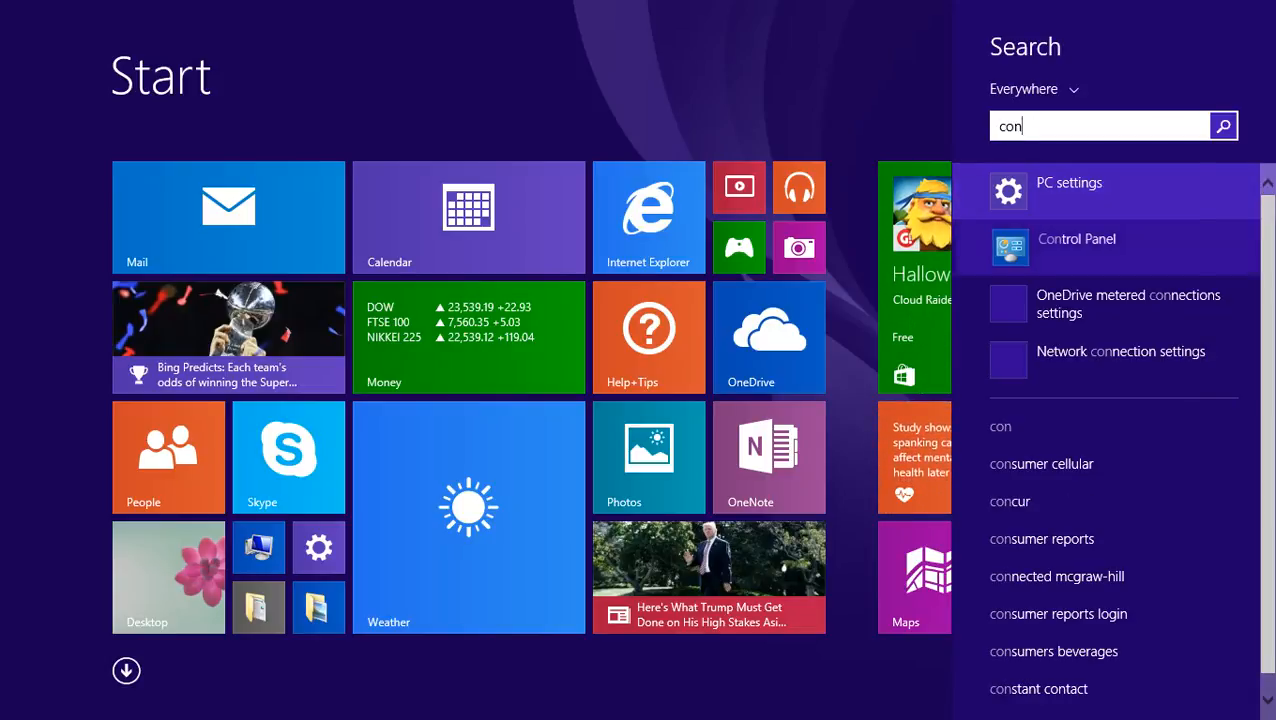
left_click(1076, 238)
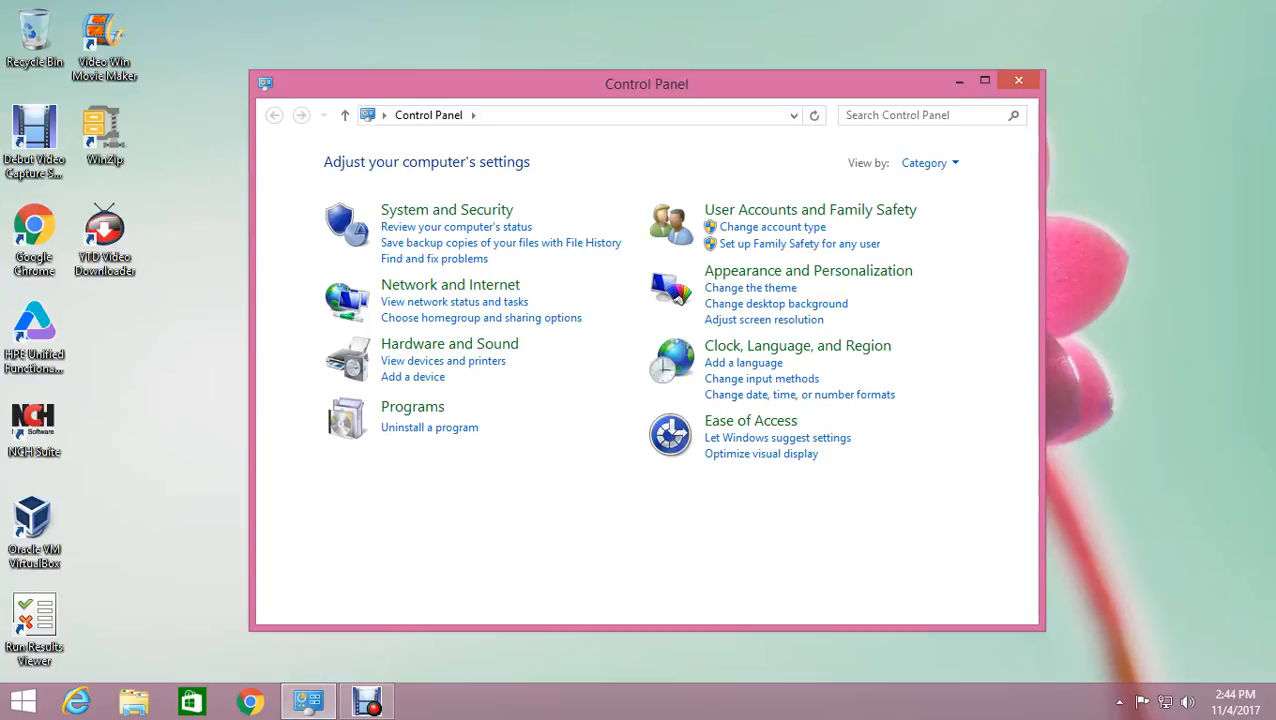
mouse_move(810, 209)
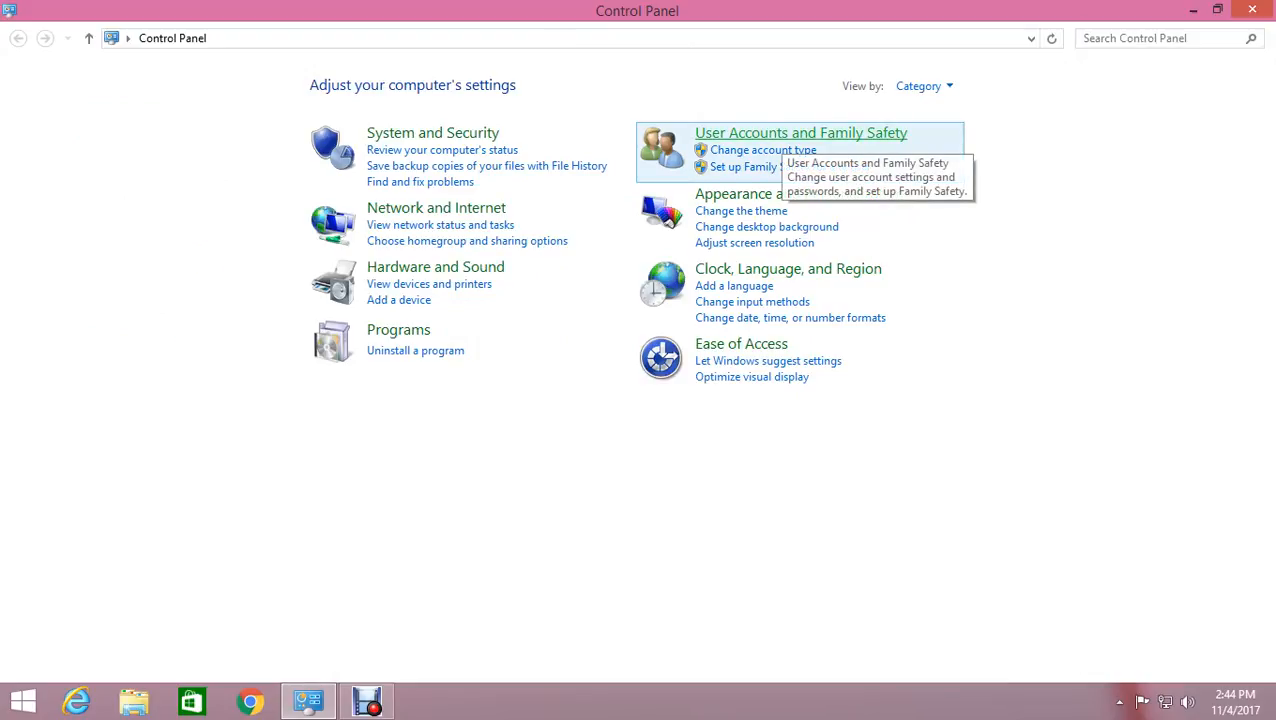
Go through User Accounts and Family Safety, then User Accounts, to Manage another account
left_click(801, 132)
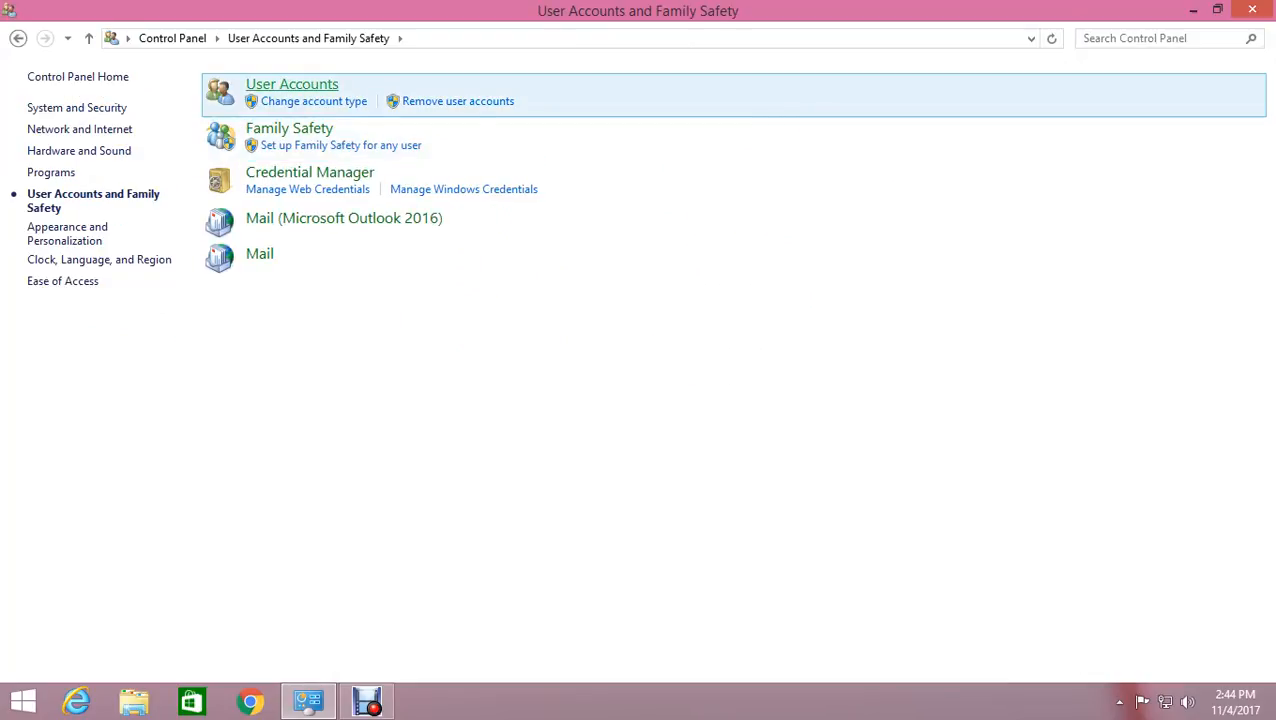
mouse_move(292, 84)
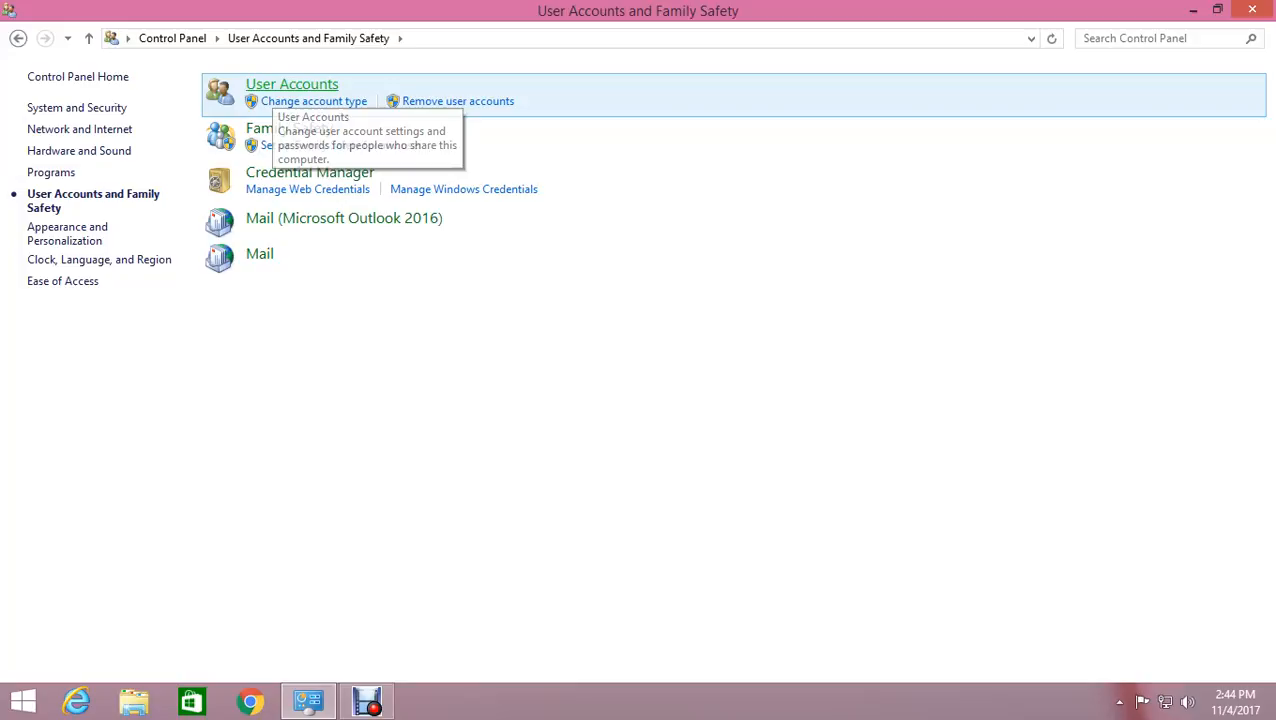
left_click(292, 83)
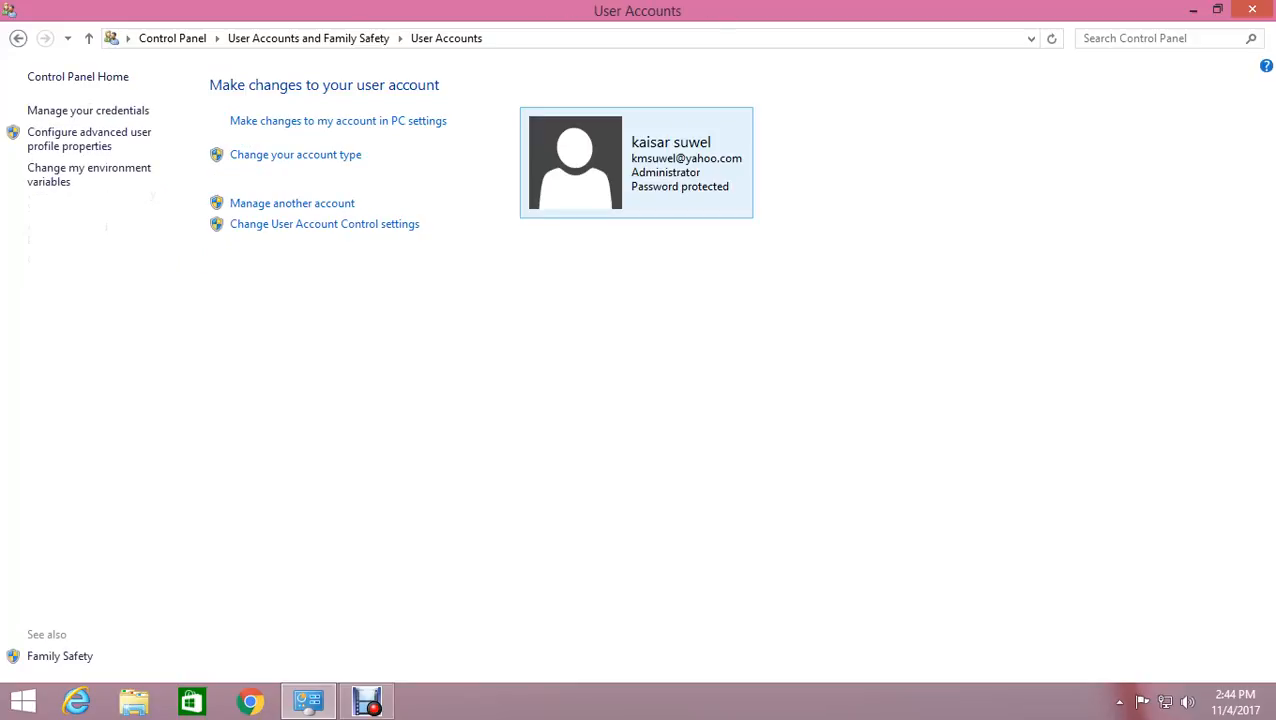
mouse_move(292, 203)
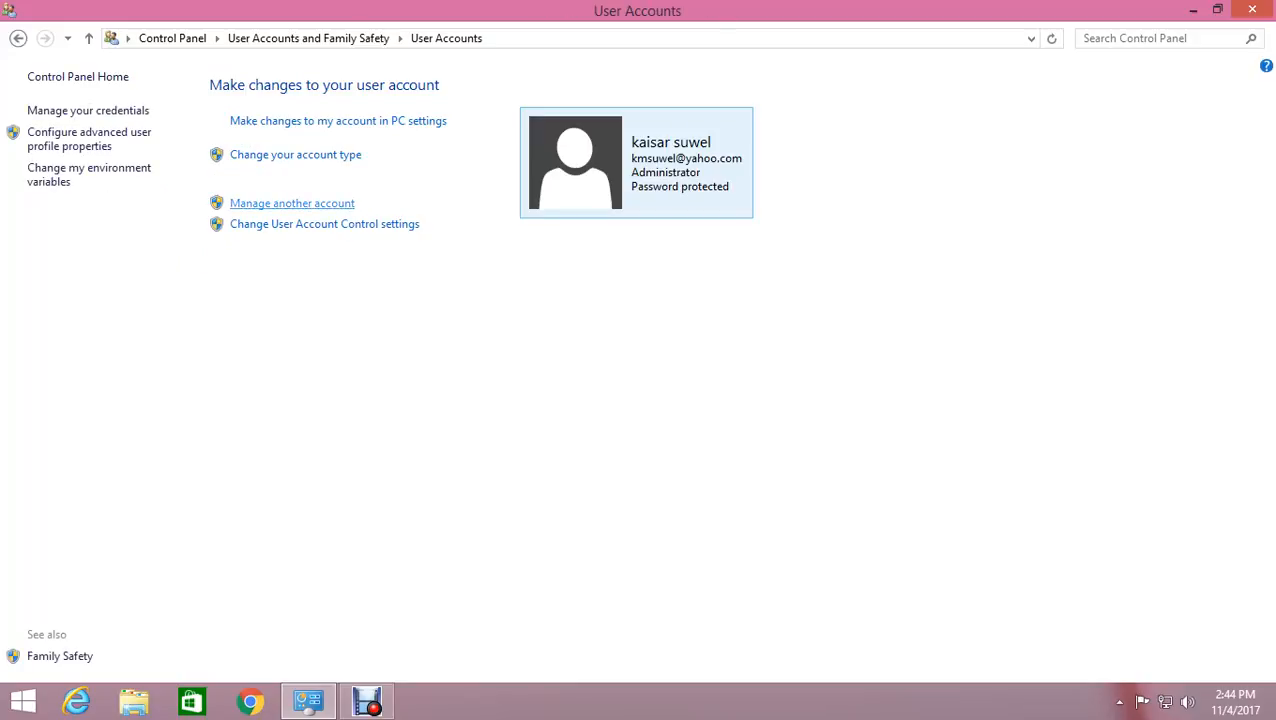
left_click(291, 203)
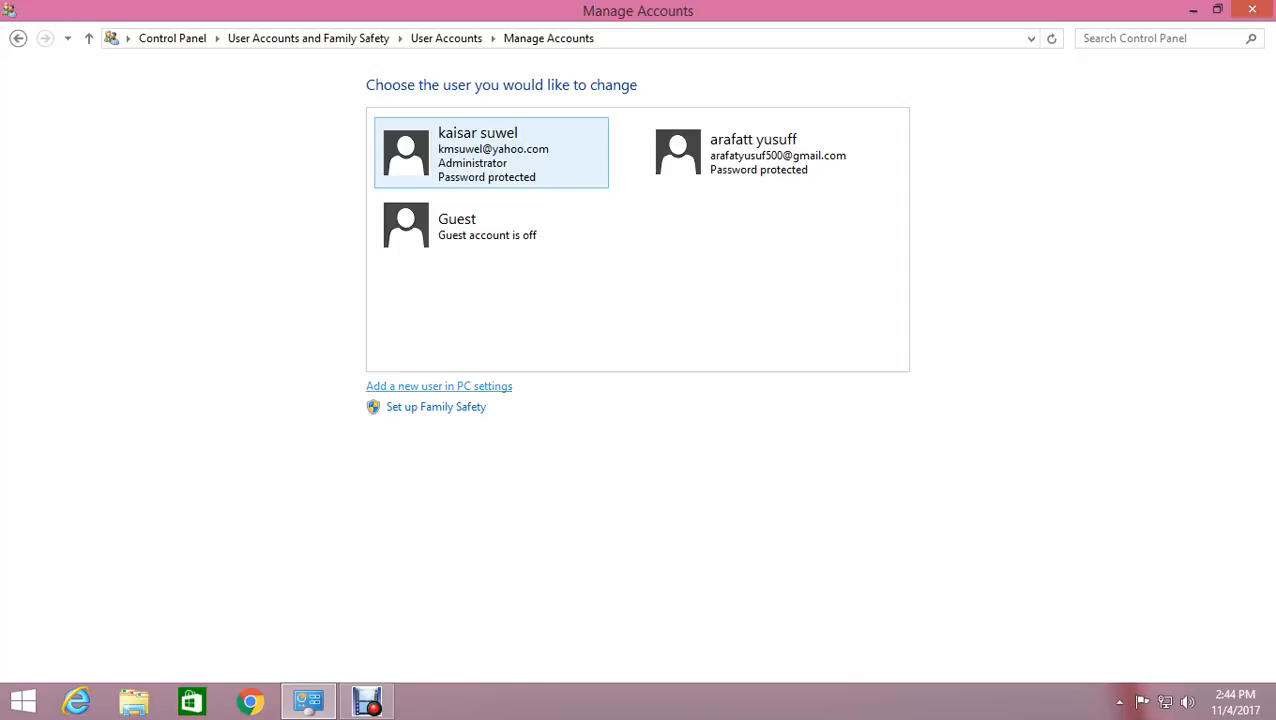
Close the Manage Accounts window and click the taskbar to return to the desktop
left_click(439, 386)
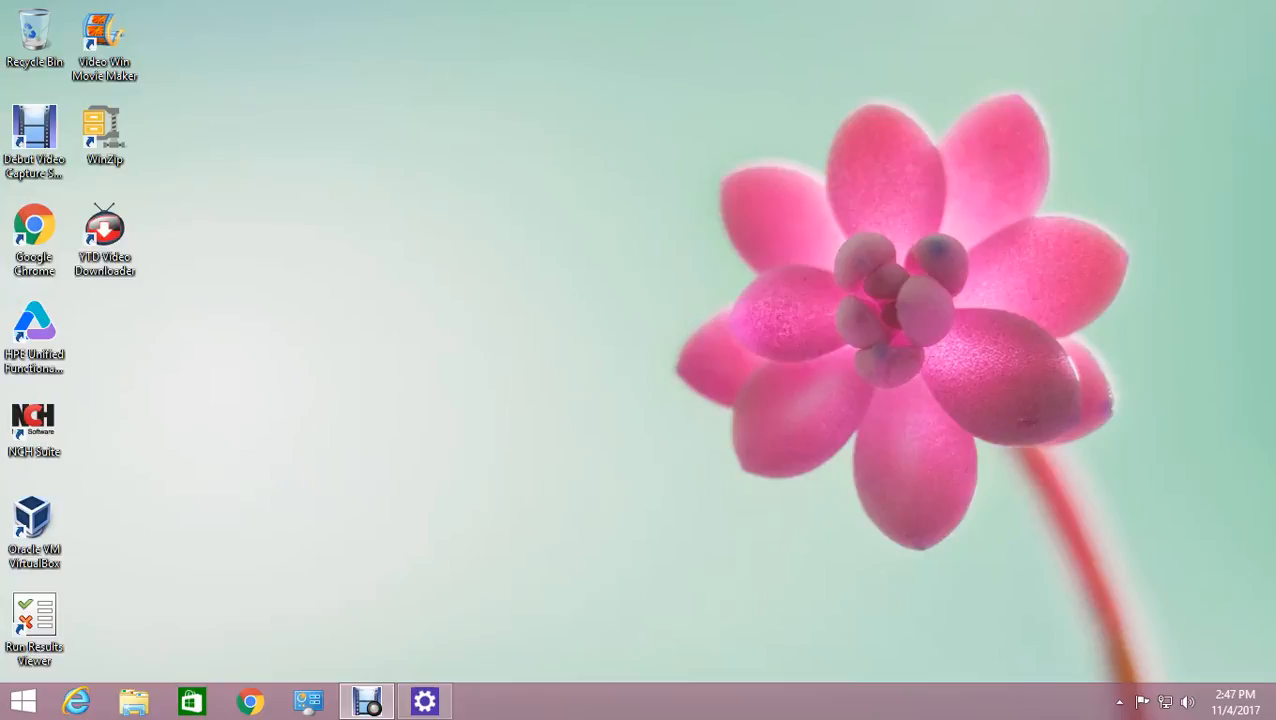
left_click(366, 700)
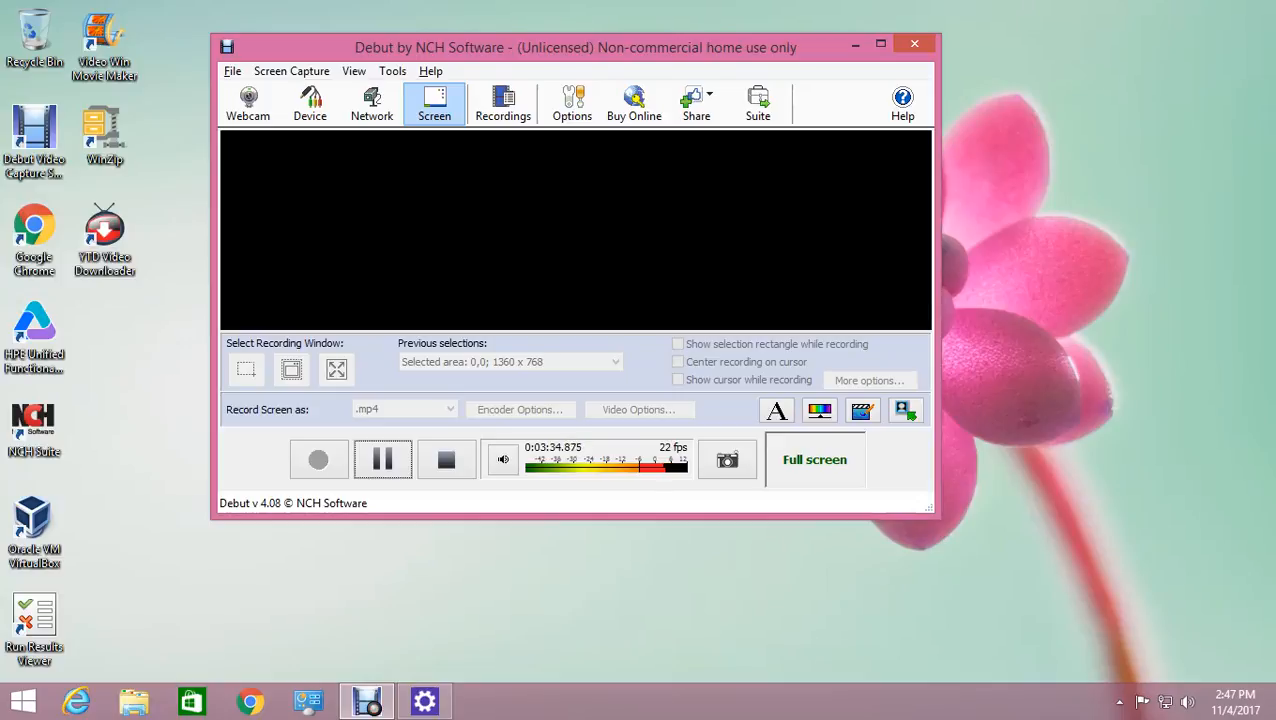